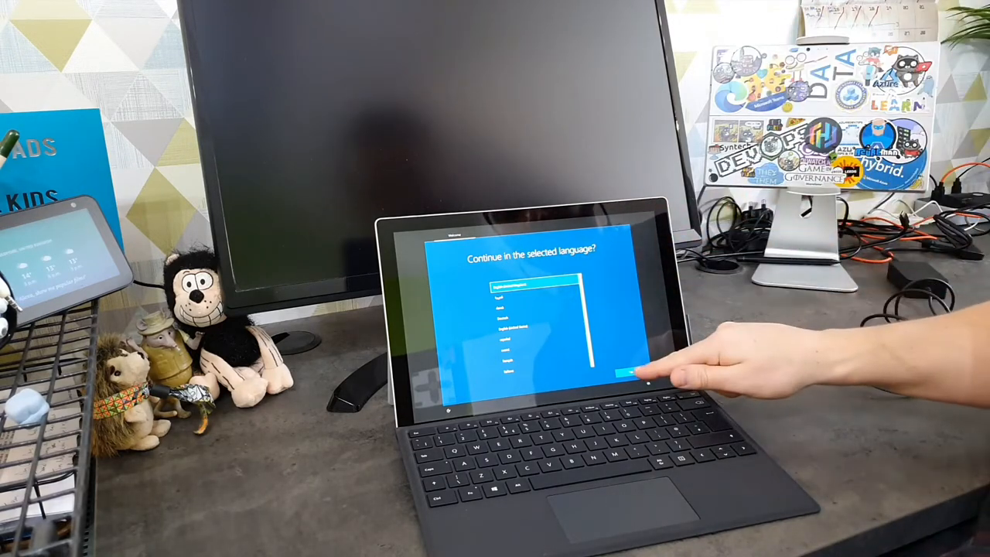
# Confirm the selected setup language and keep the default keyboard layout
pyautogui.click(631, 373)
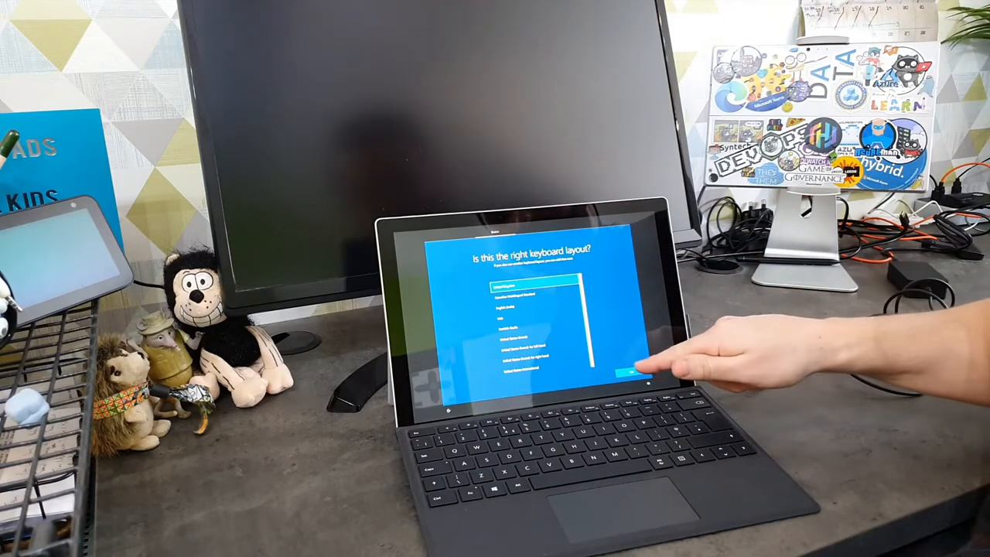
pyautogui.click(631, 374)
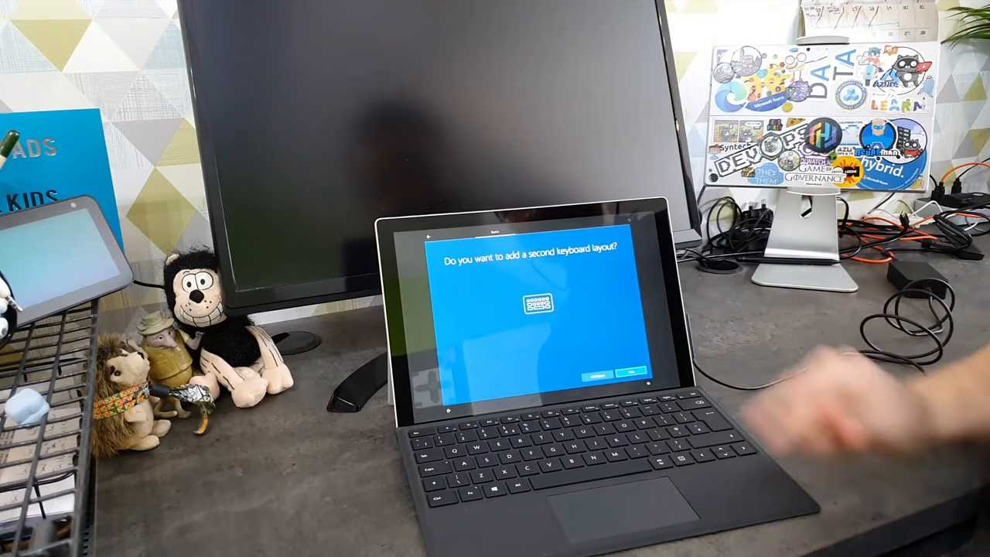
# Skip the second keyboard layout and continue past the network connection screen
pyautogui.click(631, 376)
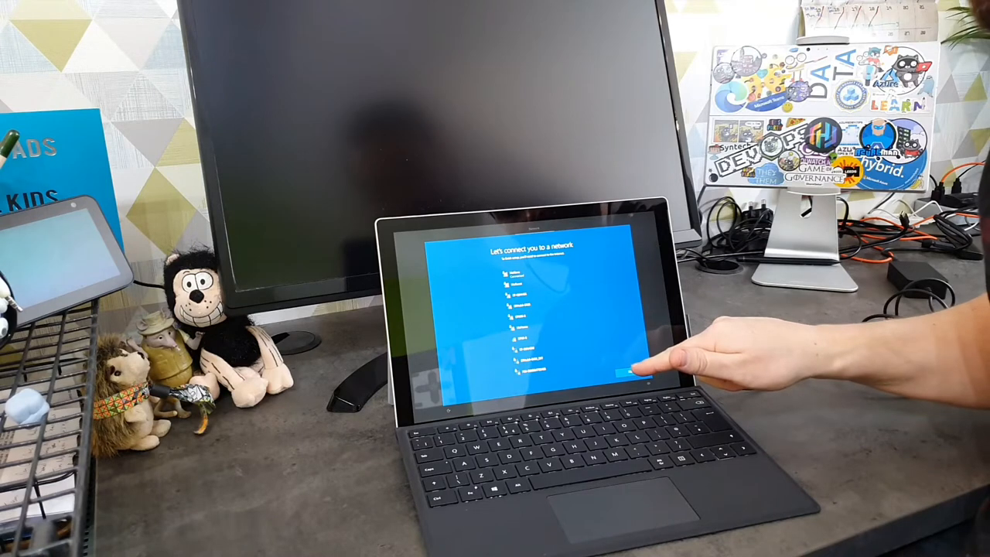
pyautogui.click(628, 376)
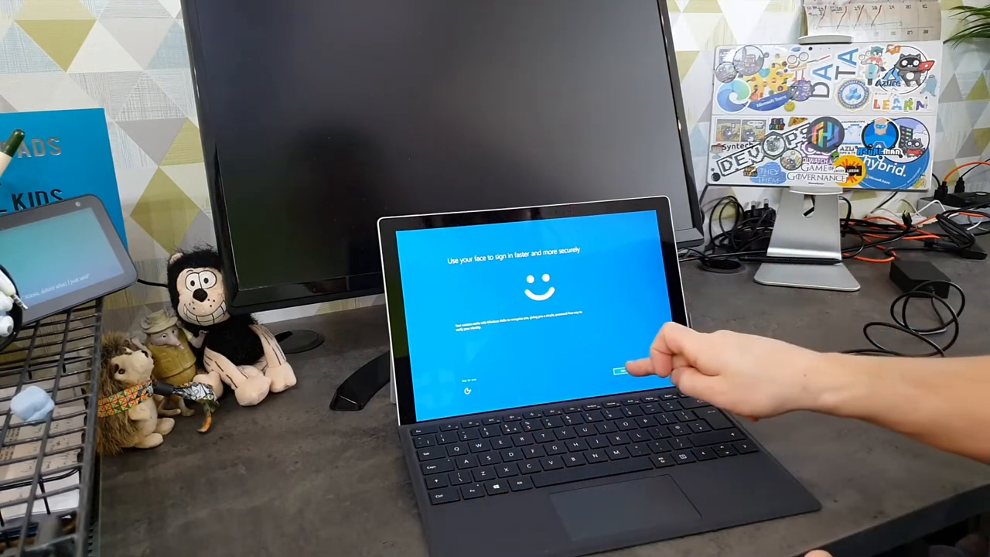
# Move past the Windows Hello face sign-in offer and begin creating a PIN
pyautogui.click(618, 371)
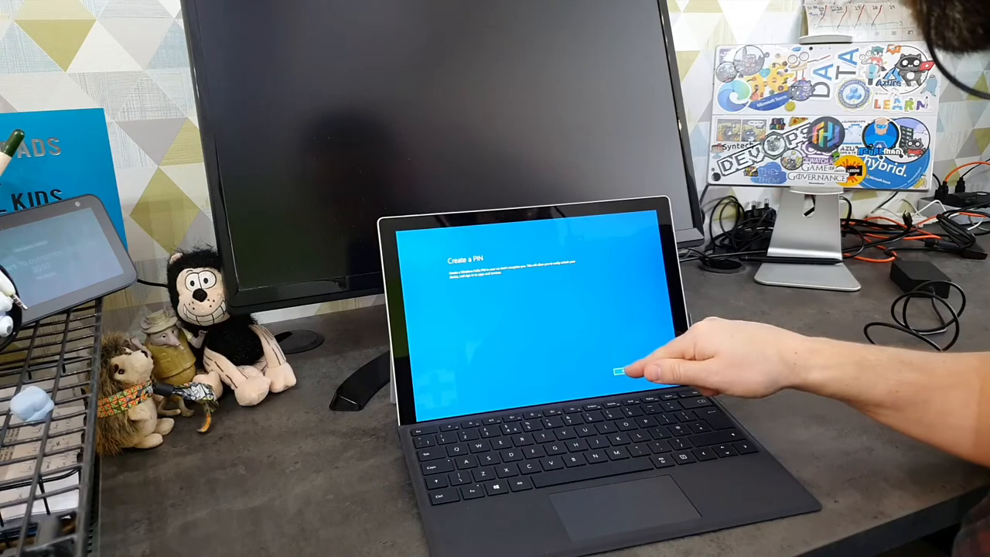
pyautogui.click(618, 371)
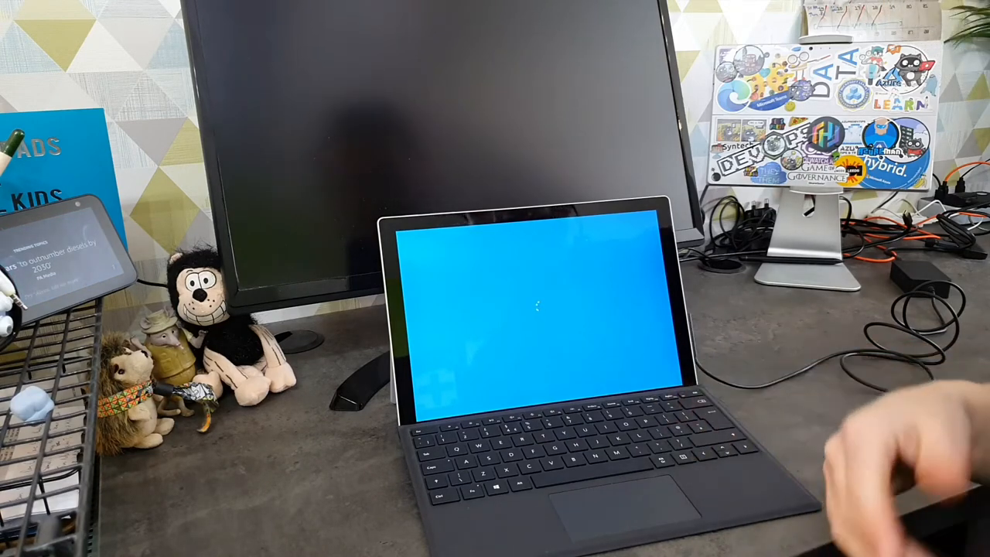